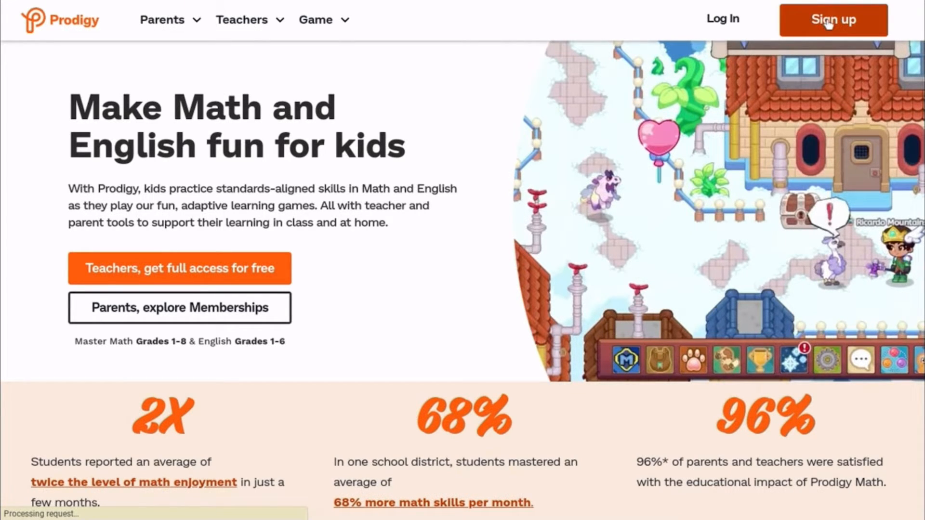
- Start a new Prodigy account sign-up from the homepage's Sign up button
click(831, 20)
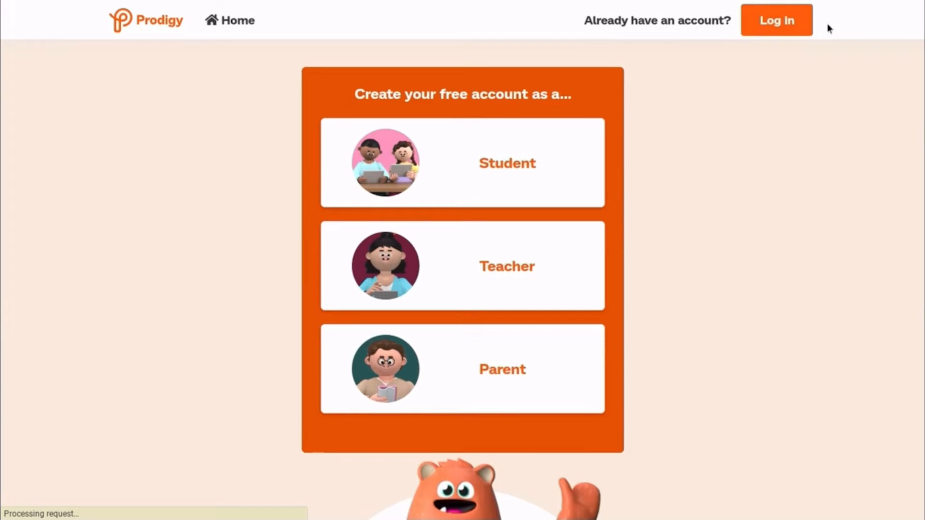
mouse_move(765, 230)
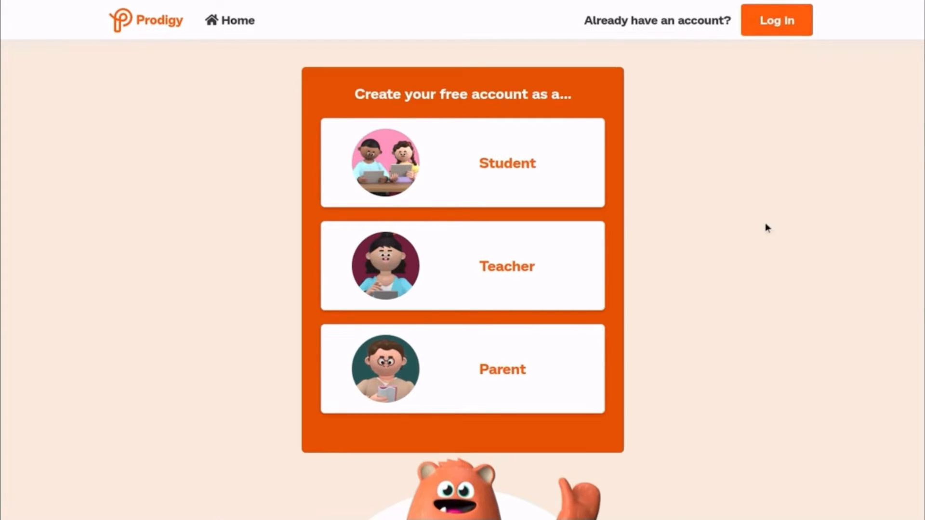
mouse_move(549, 277)
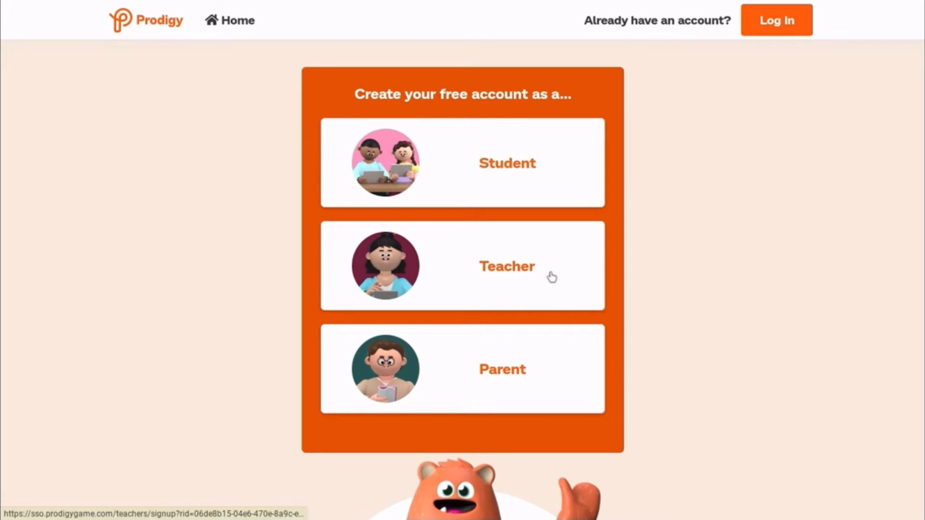
- Choose Teacher as the account type for the free account
click(507, 266)
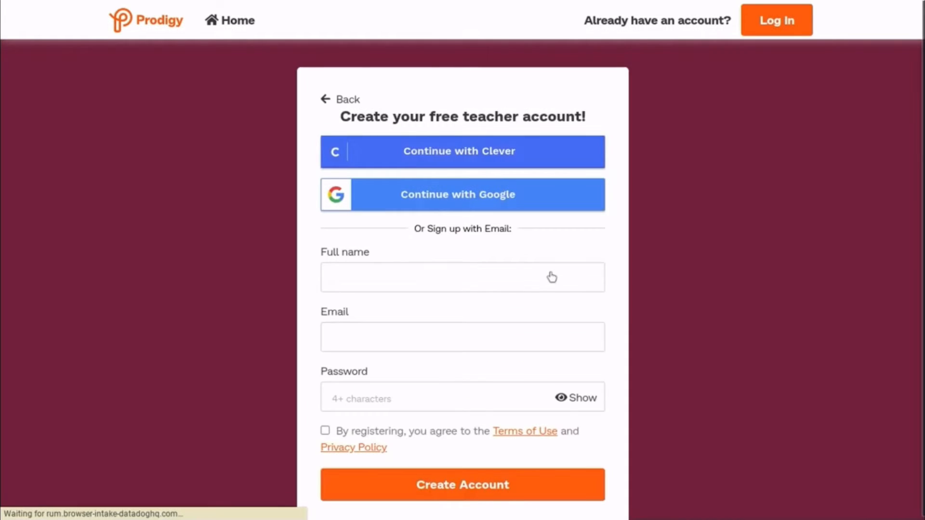
mouse_move(558, 250)
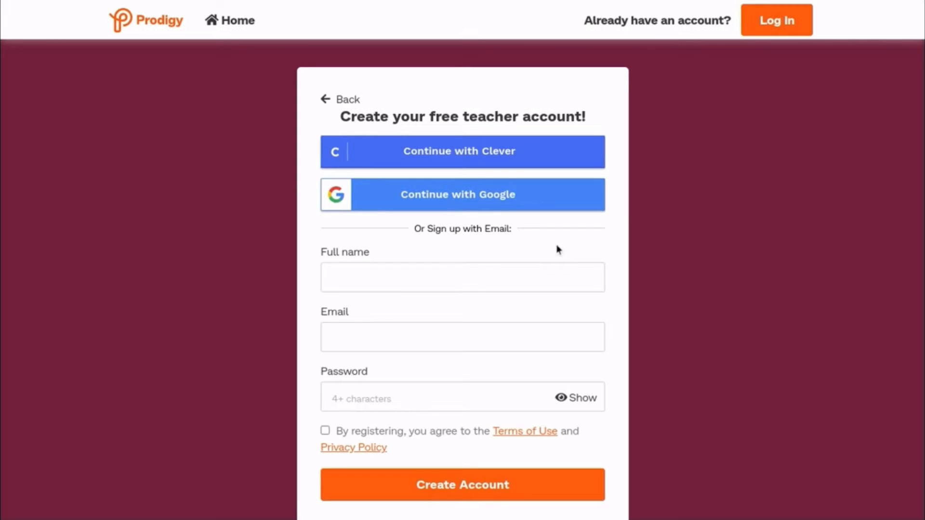
mouse_move(531, 251)
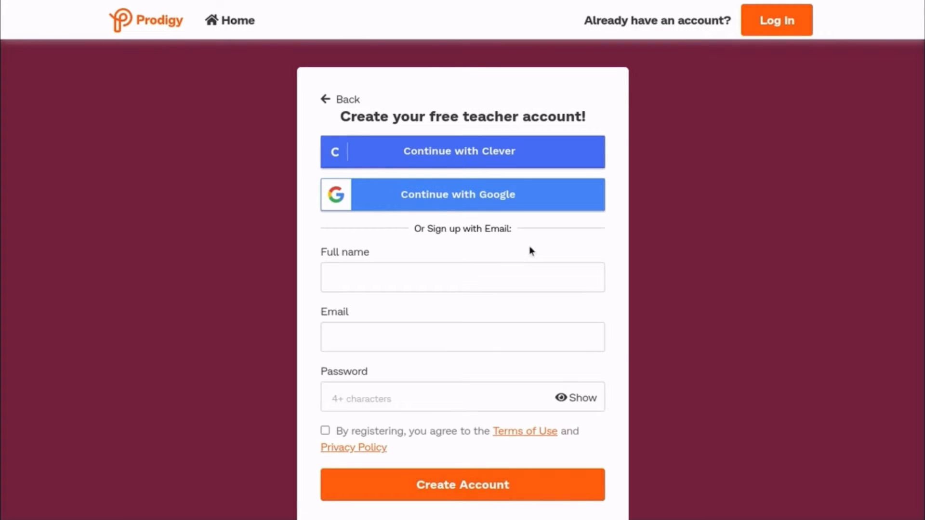
- Enter the full name PMGPTeacher6 and move on to the email field
click(462, 277)
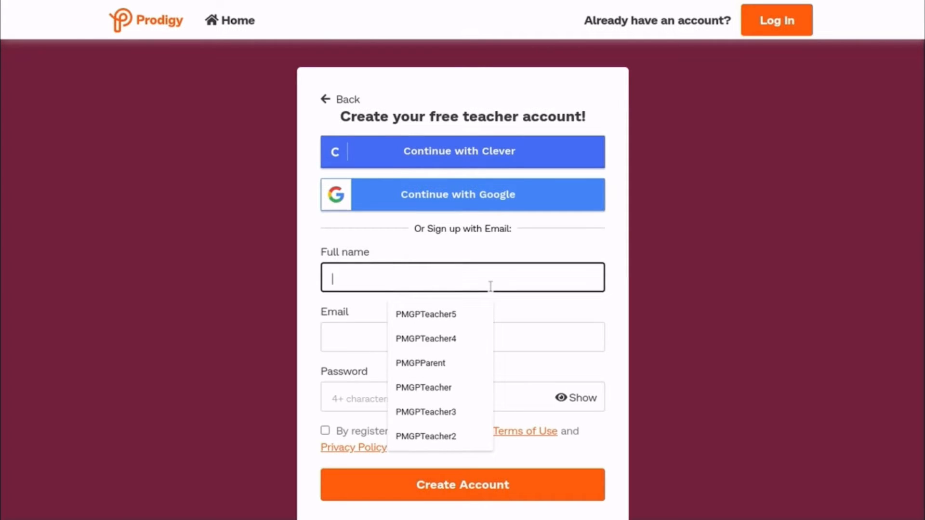
text(PMGPT)
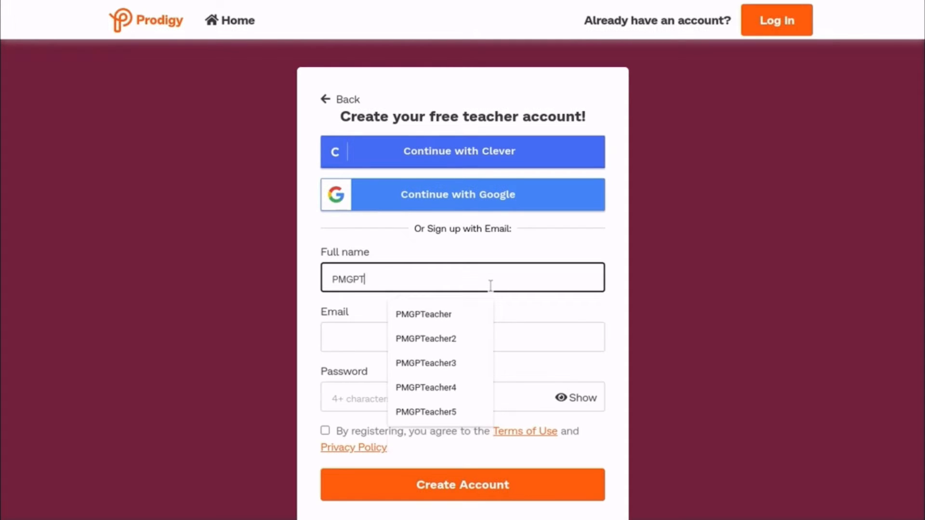
text(eacher6)
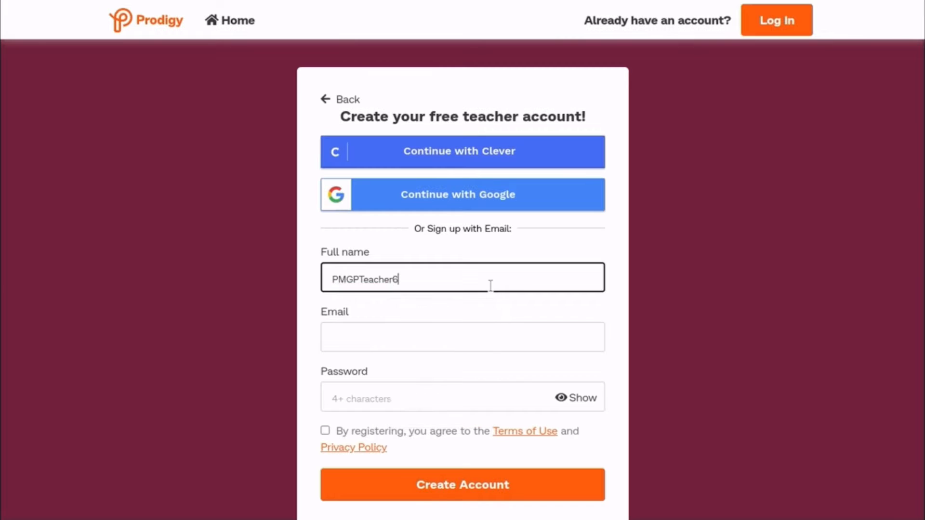
click(463, 336)
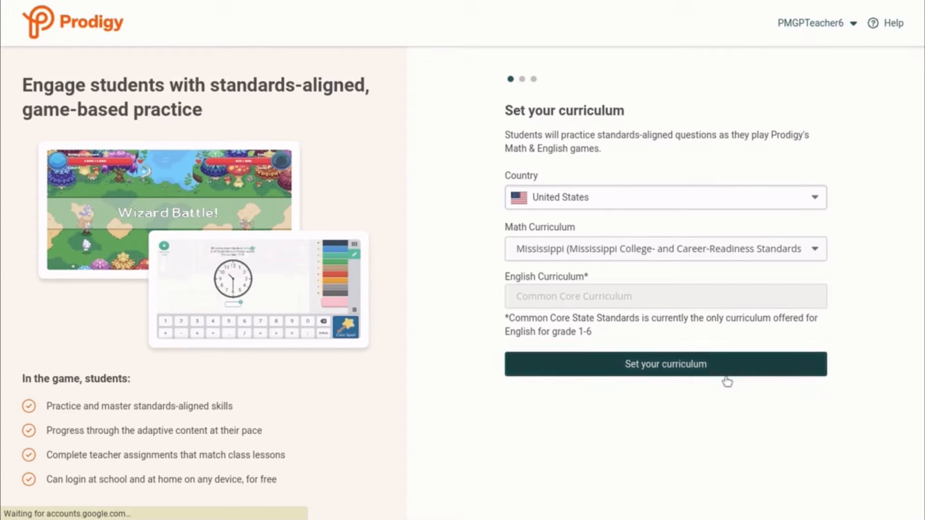
- Confirm the Mississippi math curriculum, then create classroom PMGPClass6 for 1st Grade
click(665, 365)
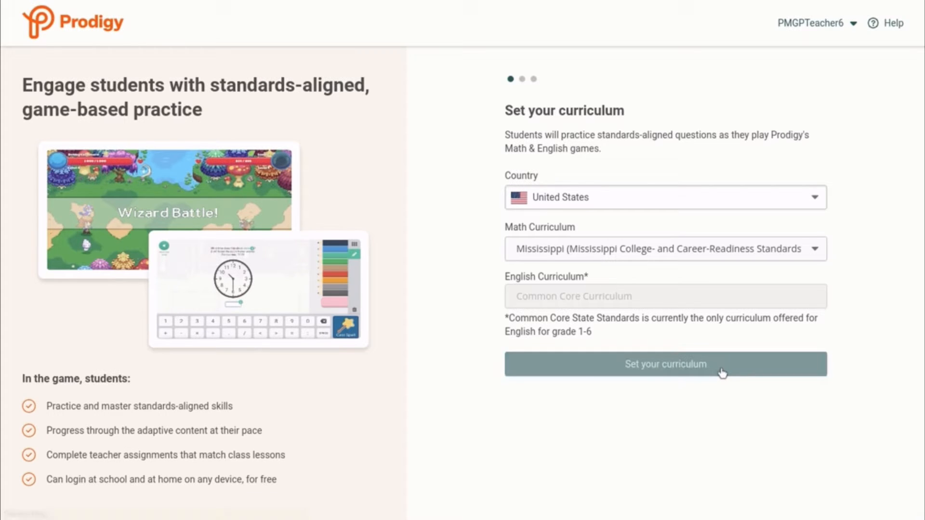
click(666, 364)
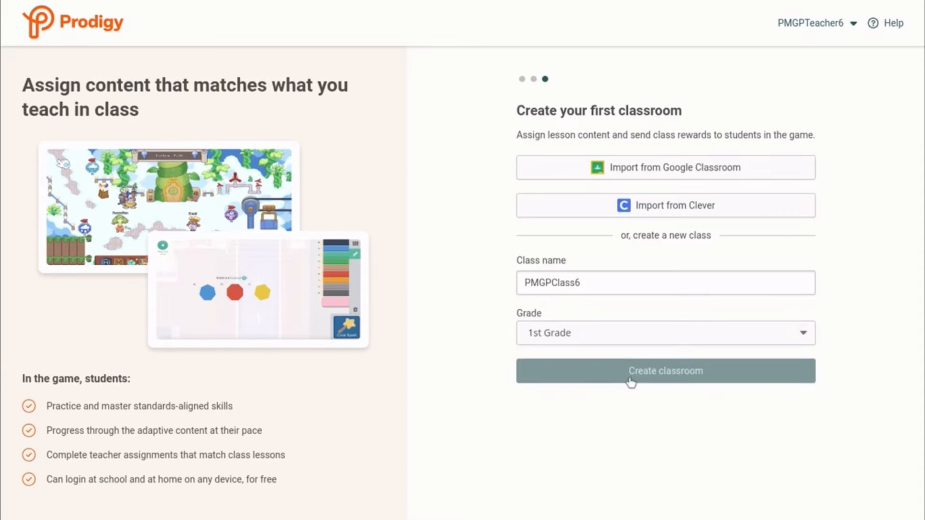
click(665, 371)
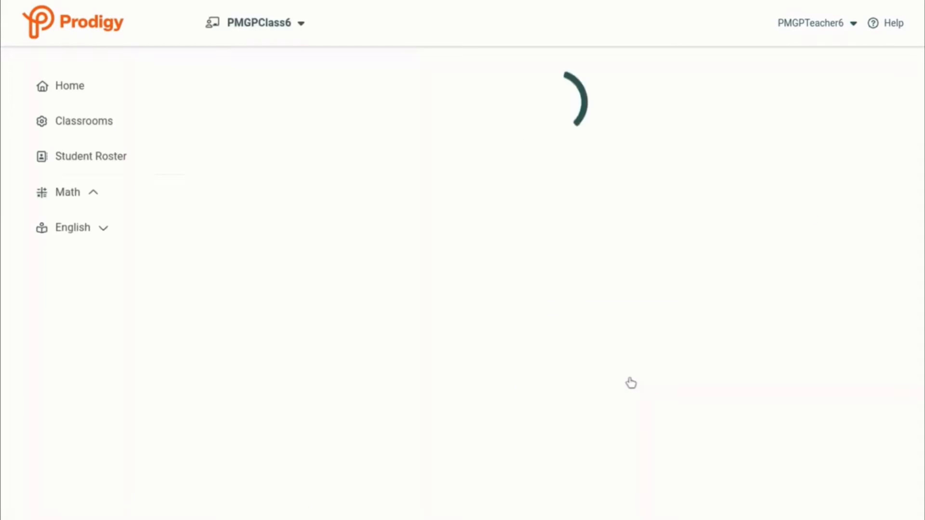
- Return to the teacher home page and choose Add students on the PMGPClass6 card
click(68, 192)
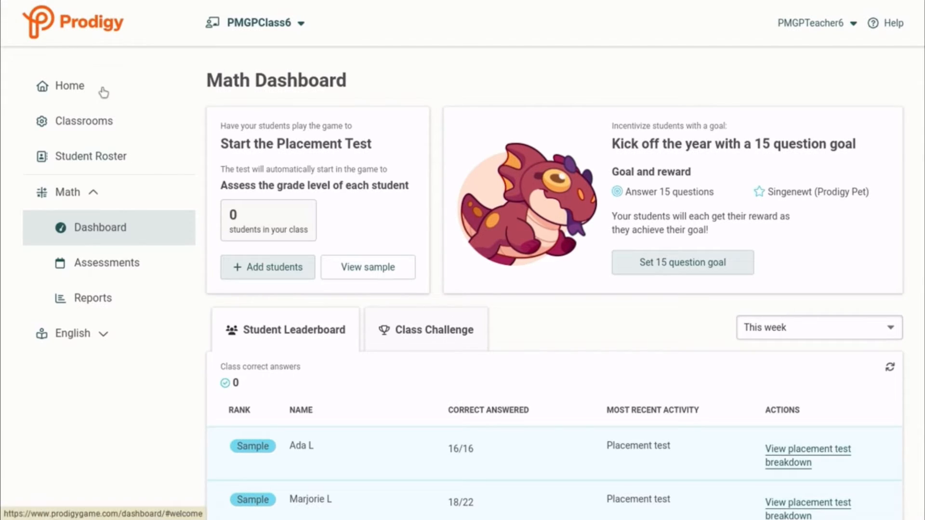
click(69, 85)
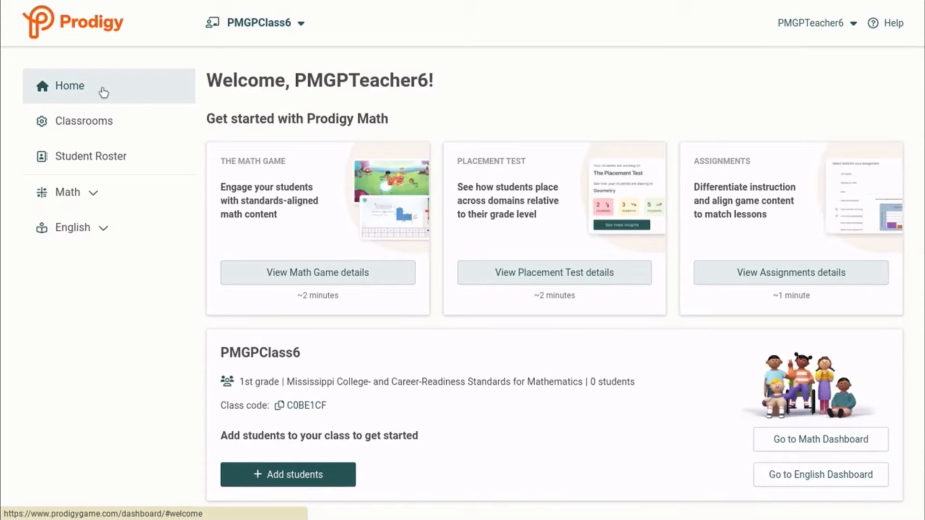
scroll(down, 3)
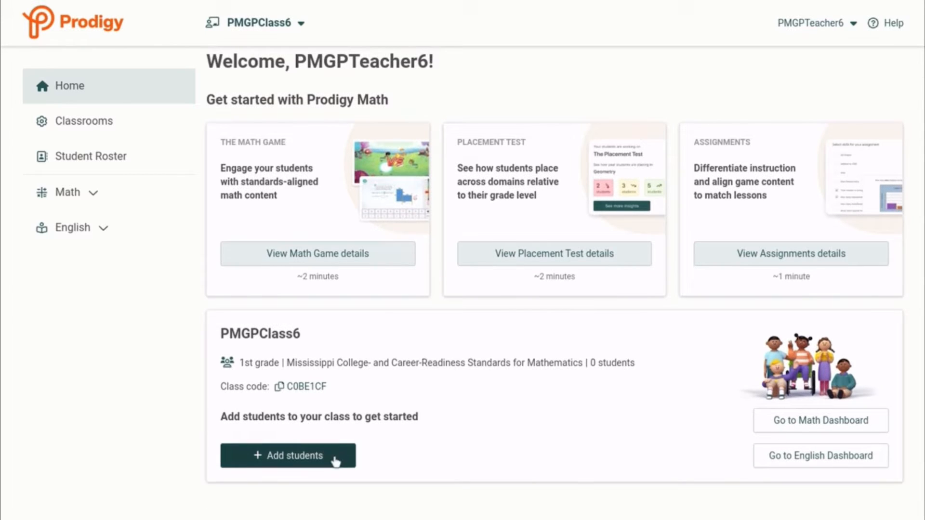
click(288, 455)
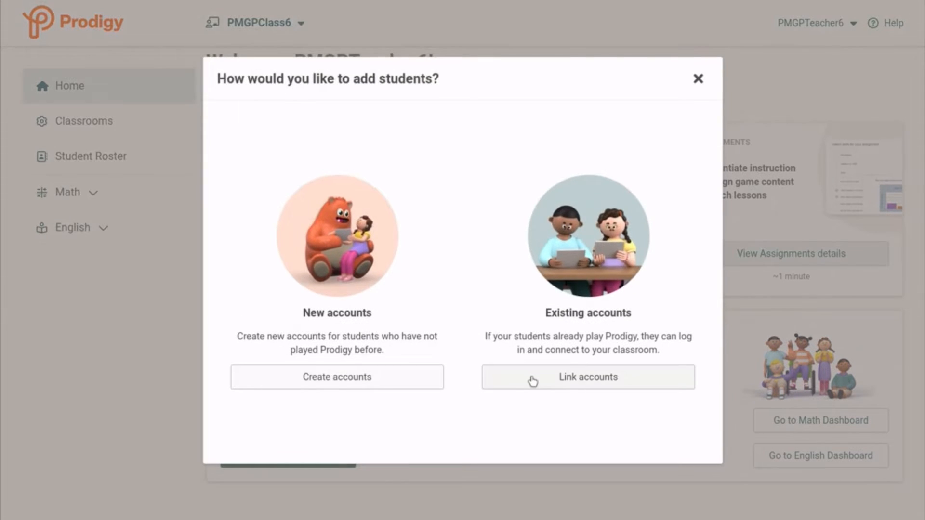
- Choose Link accounts for existing students and review the class code entry instructions
click(588, 377)
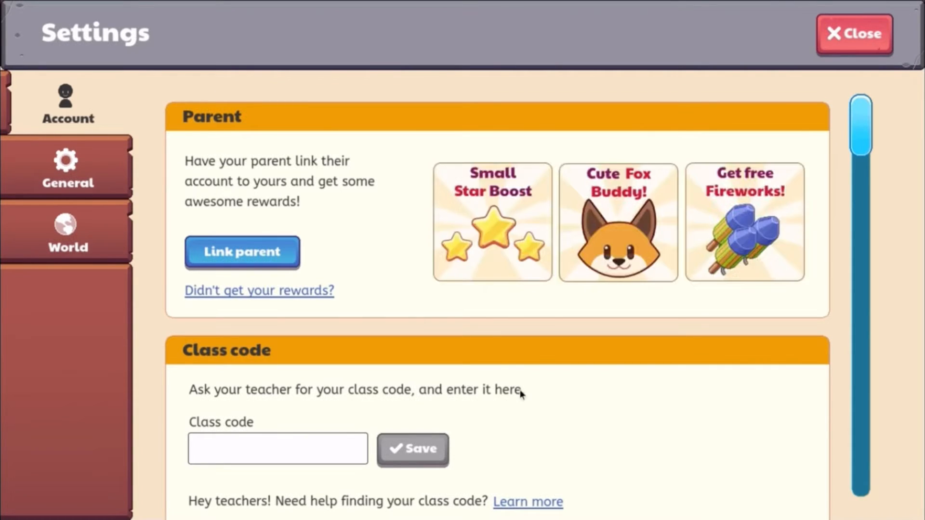
scroll(down, 3)
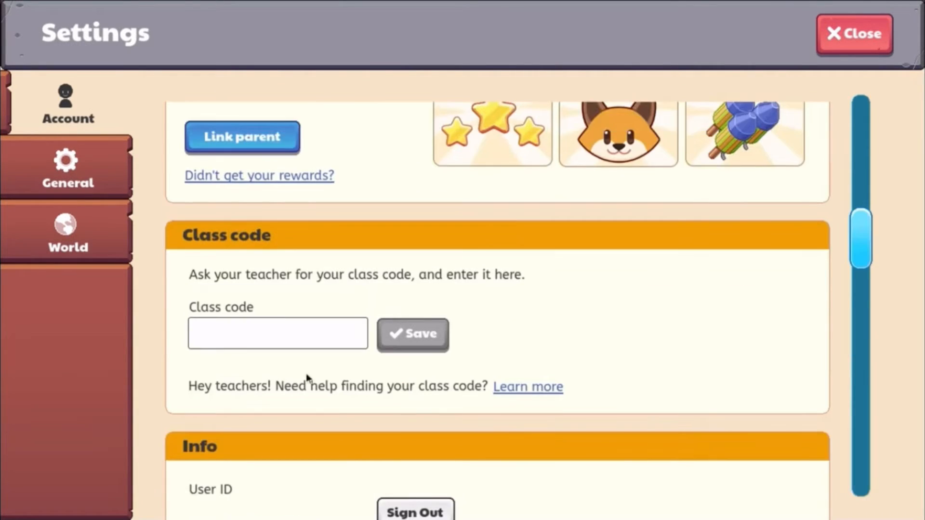
click(255, 334)
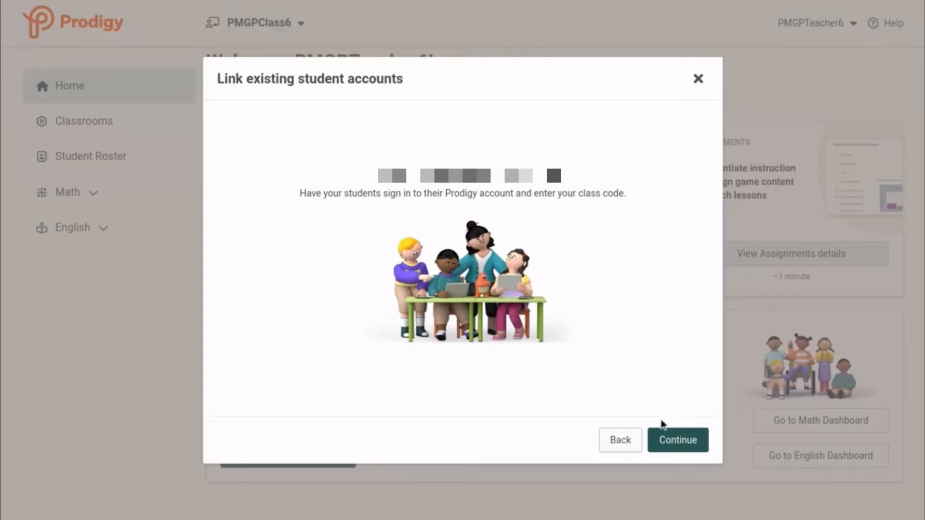
- Finish student linking setup and activate the 15-question class goal with a Singenewt reward
click(677, 440)
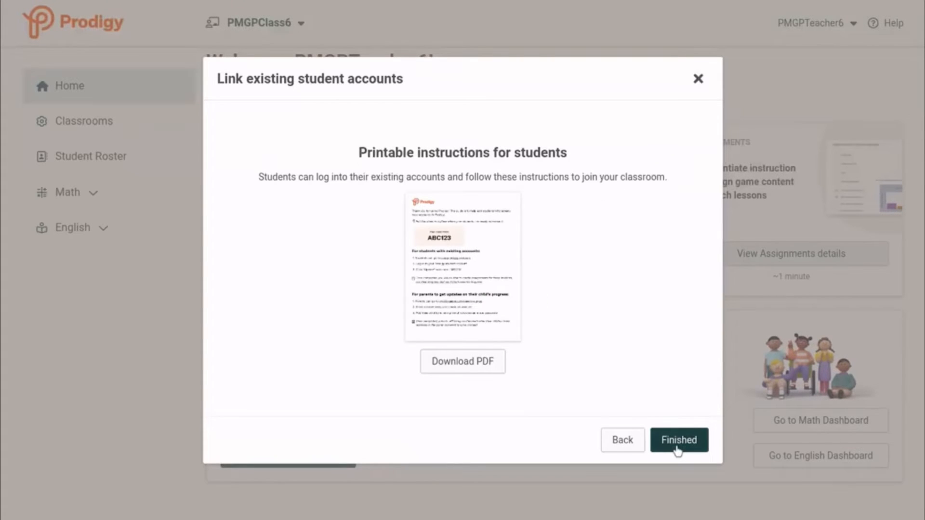
click(679, 440)
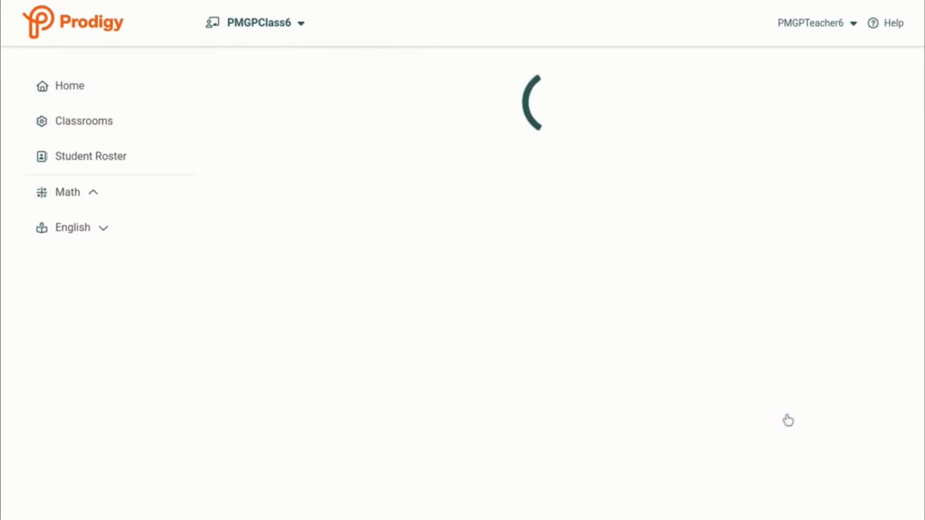
click(67, 192)
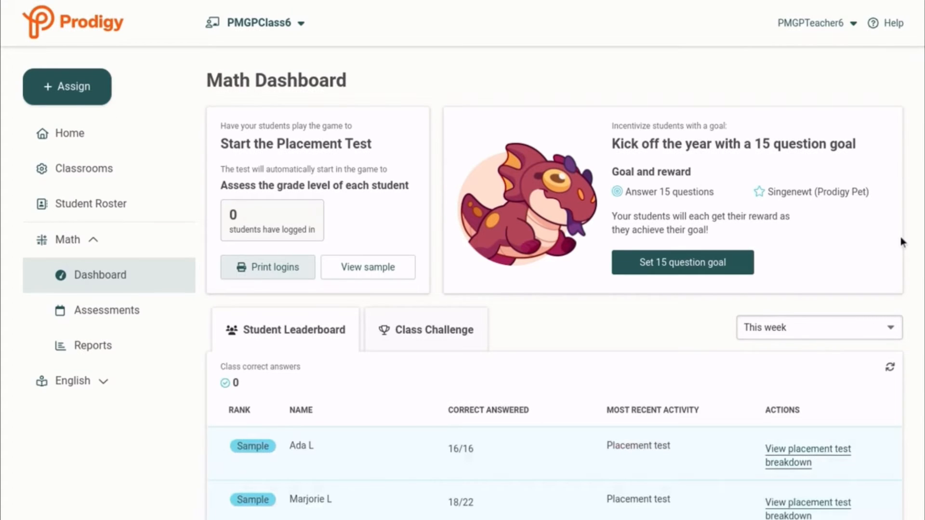
mouse_move(709, 264)
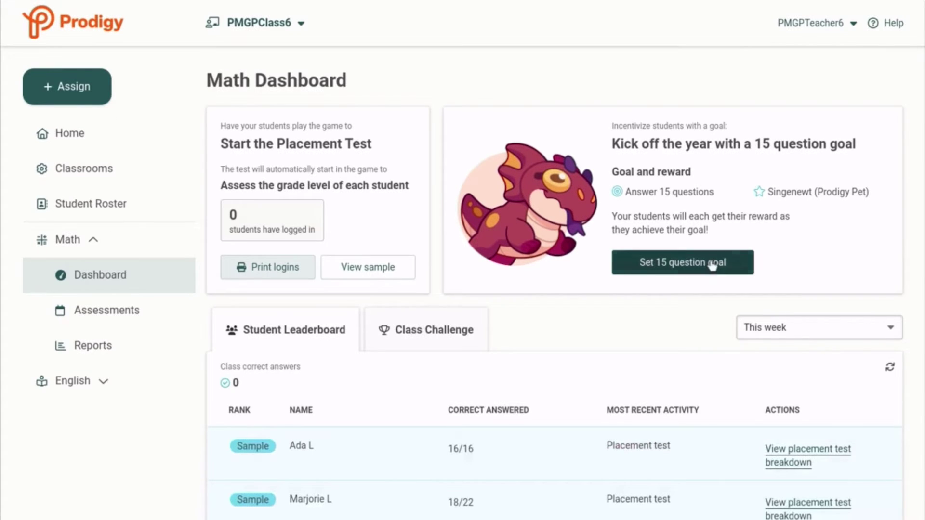
click(682, 262)
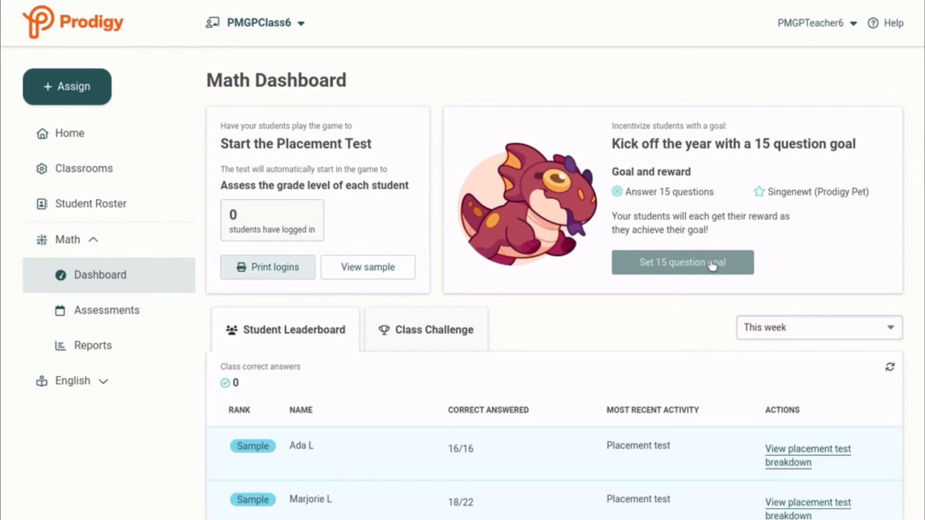
click(683, 262)
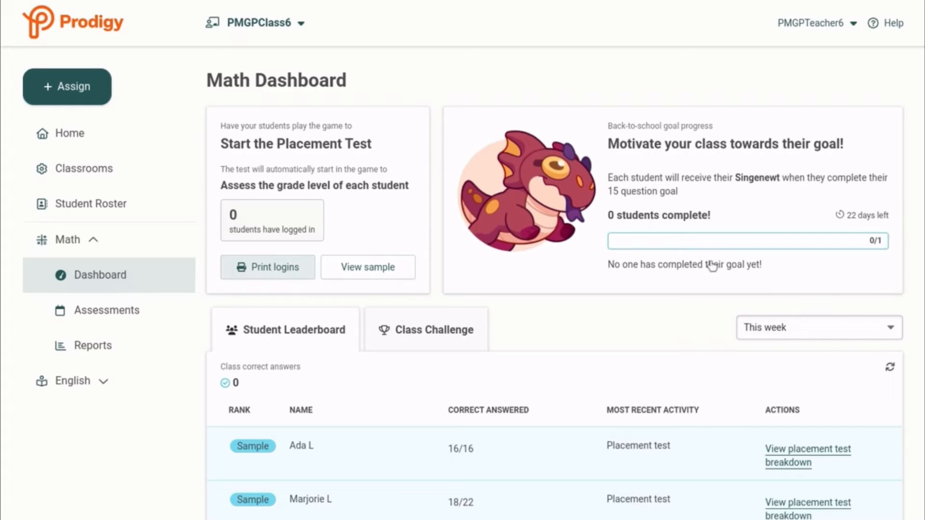
mouse_move(516, 258)
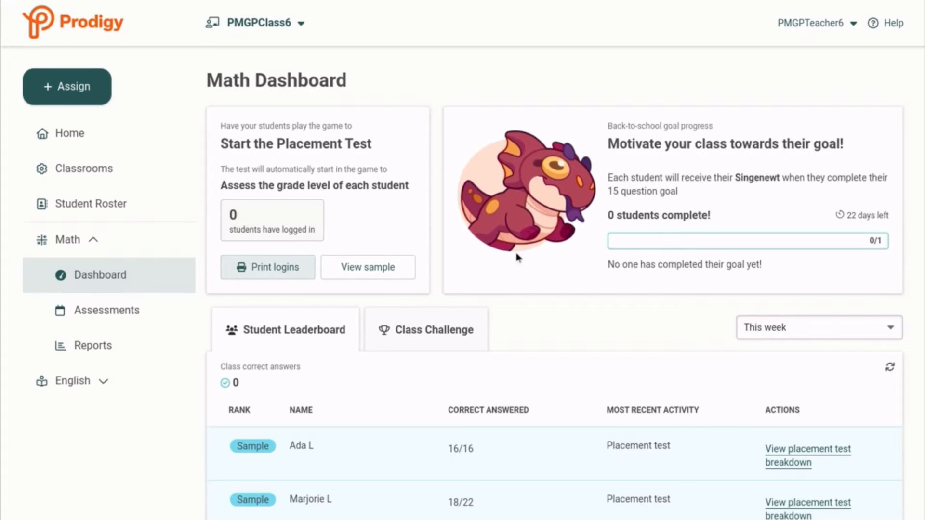
mouse_move(522, 284)
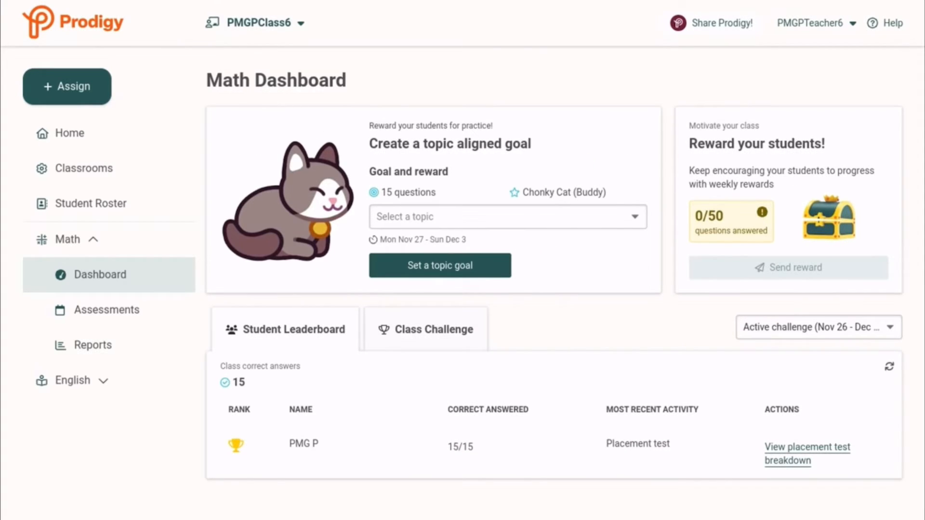
mouse_move(565, 110)
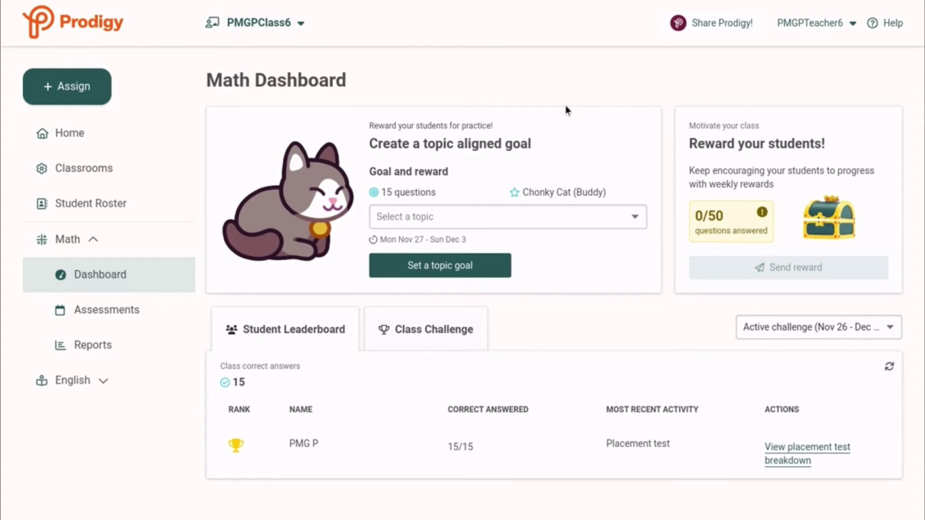
mouse_move(715, 28)
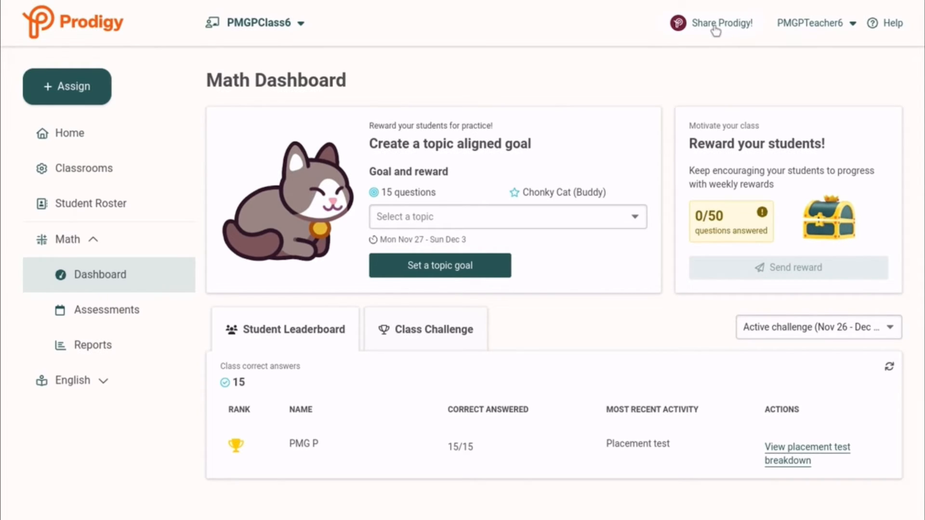
- Send a teacher referral invite email from the Share Prodigy page
click(721, 23)
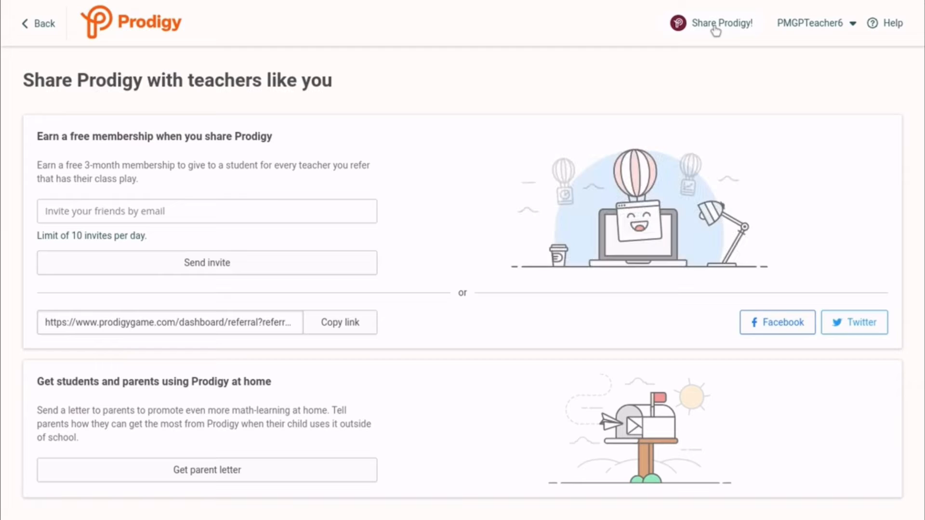
mouse_move(433, 117)
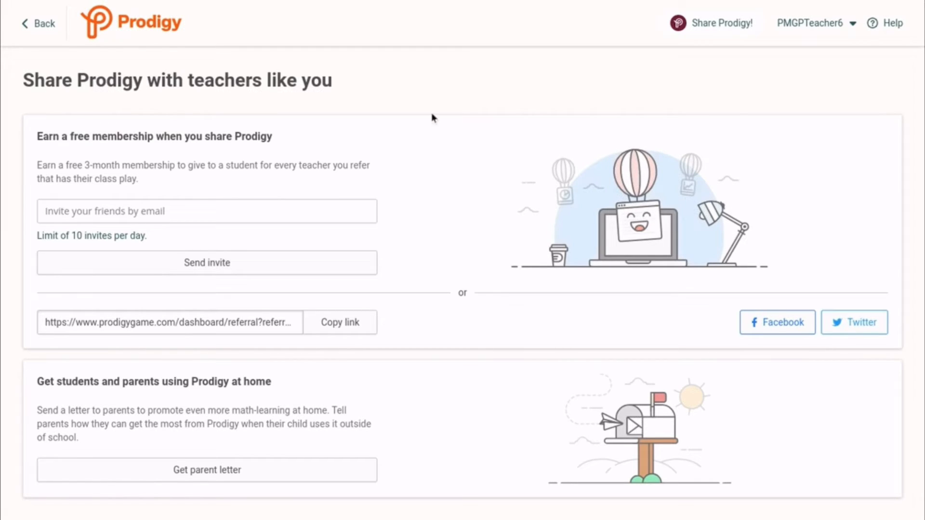
mouse_move(377, 126)
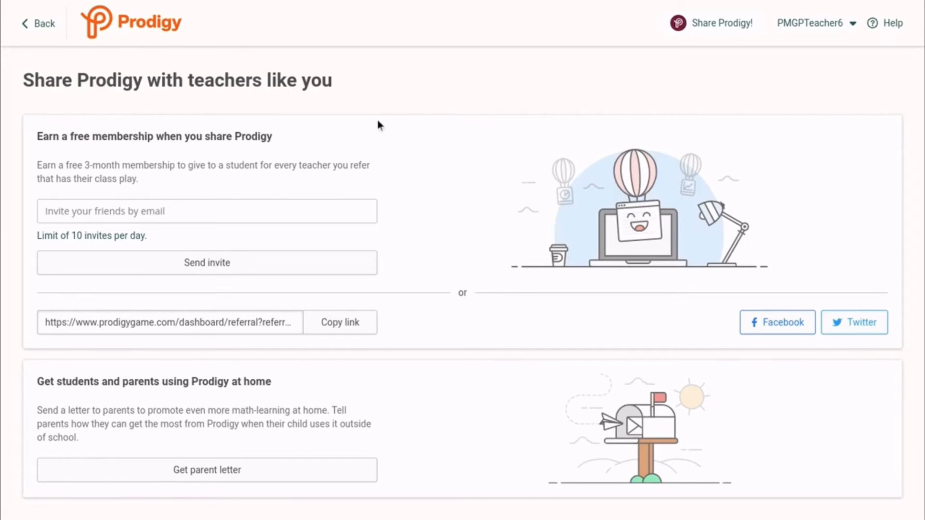
click(202, 211)
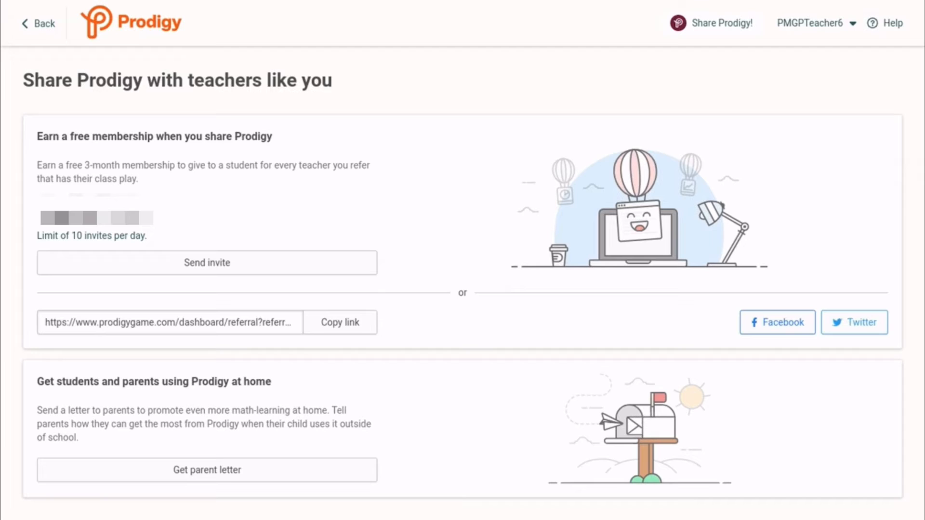
mouse_move(424, 217)
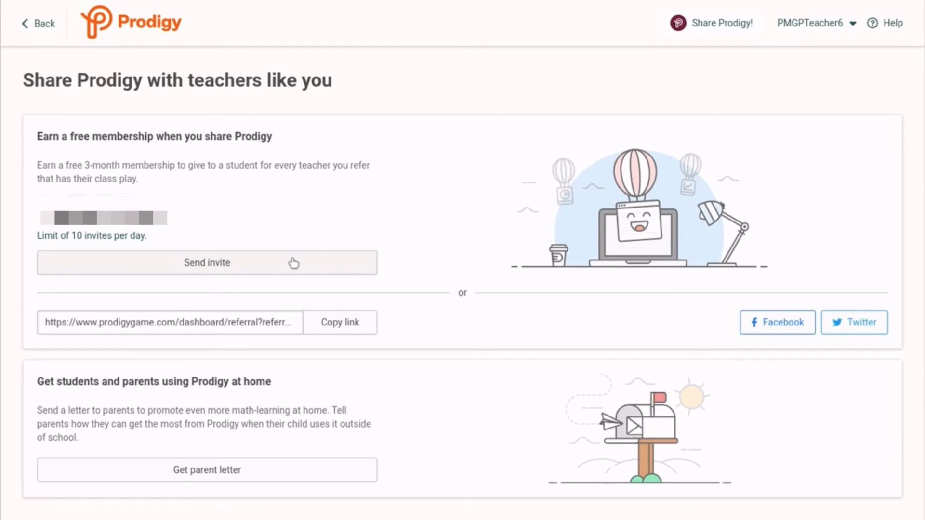
click(206, 262)
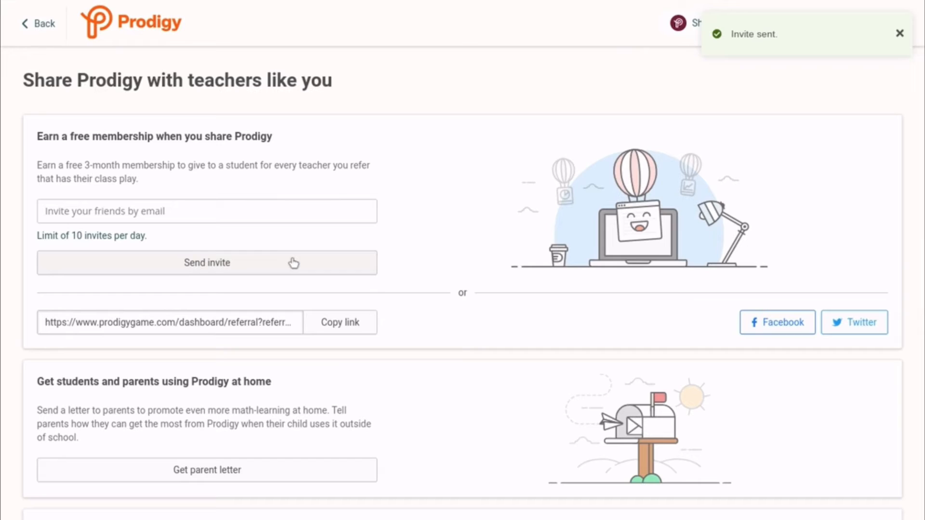
mouse_move(446, 222)
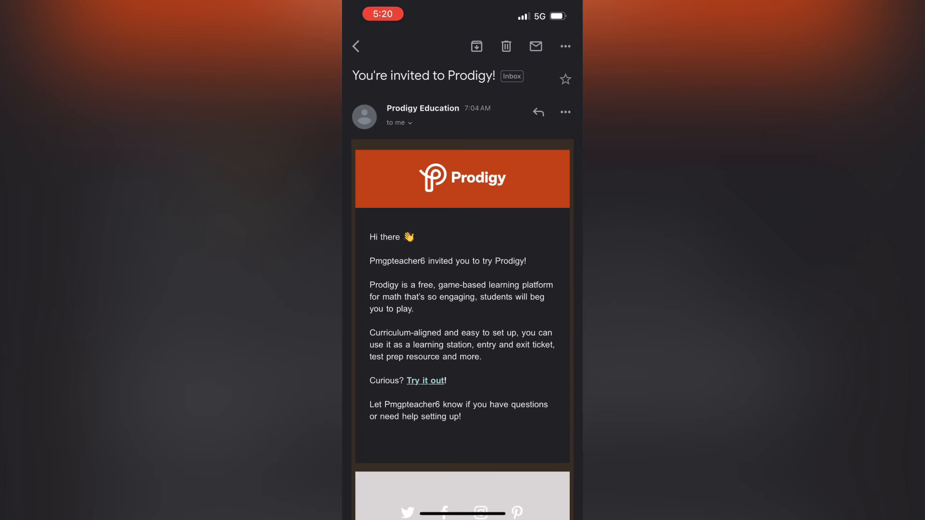
- Follow the invitation to try Prodigy and enter the full name PMGPTeacher7
click(425, 381)
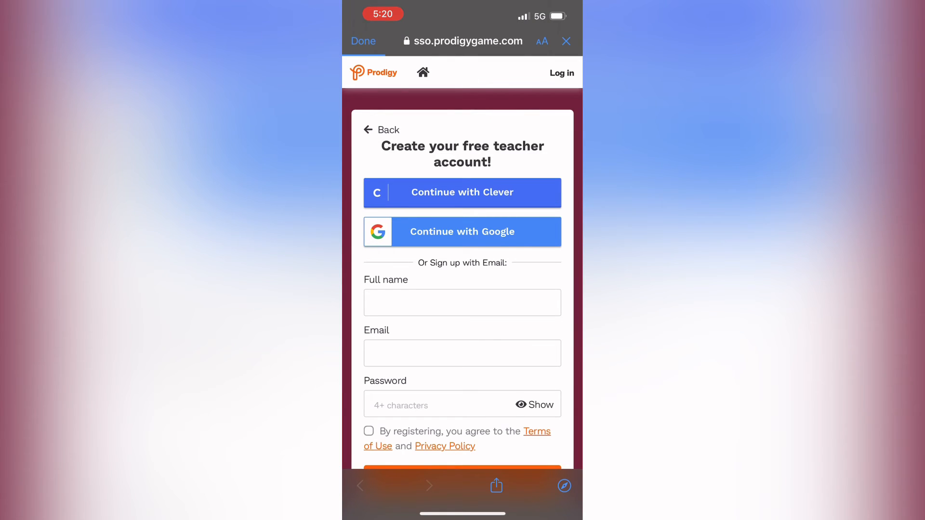
click(462, 302)
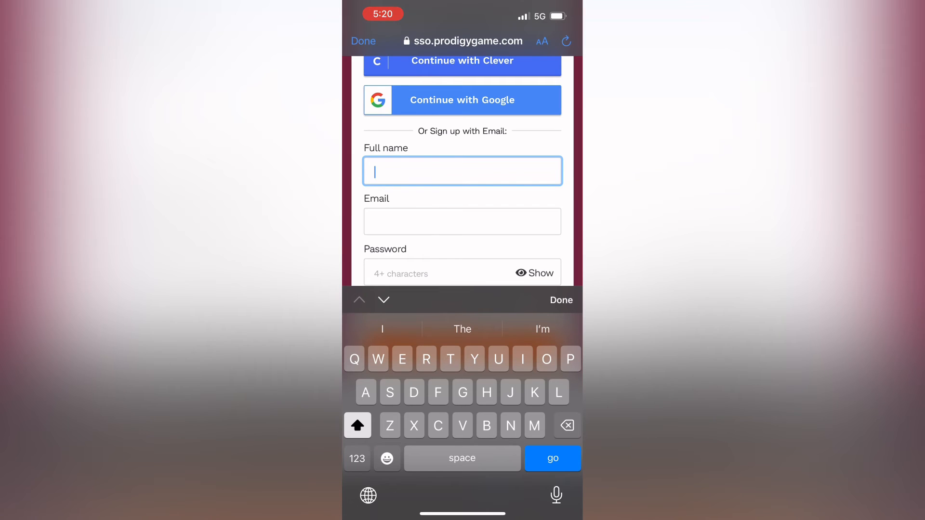
text(PN)
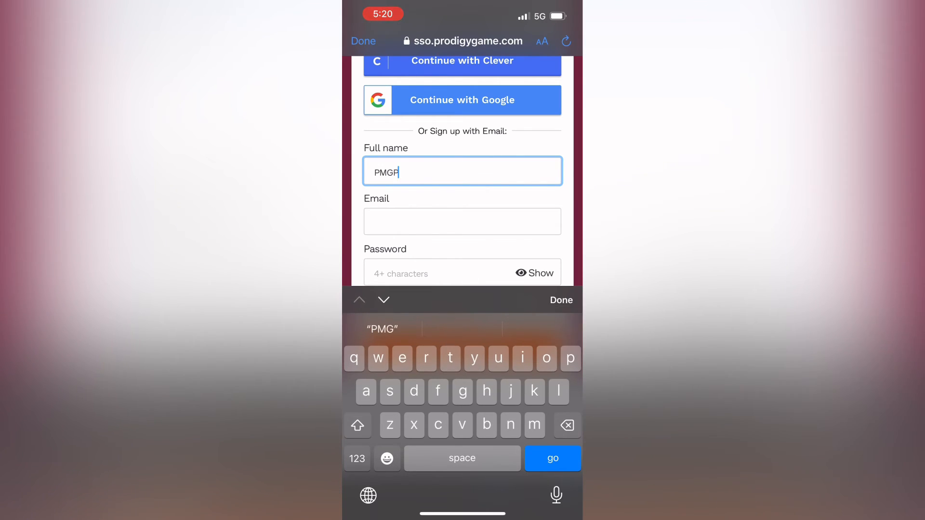
text(PTeach)
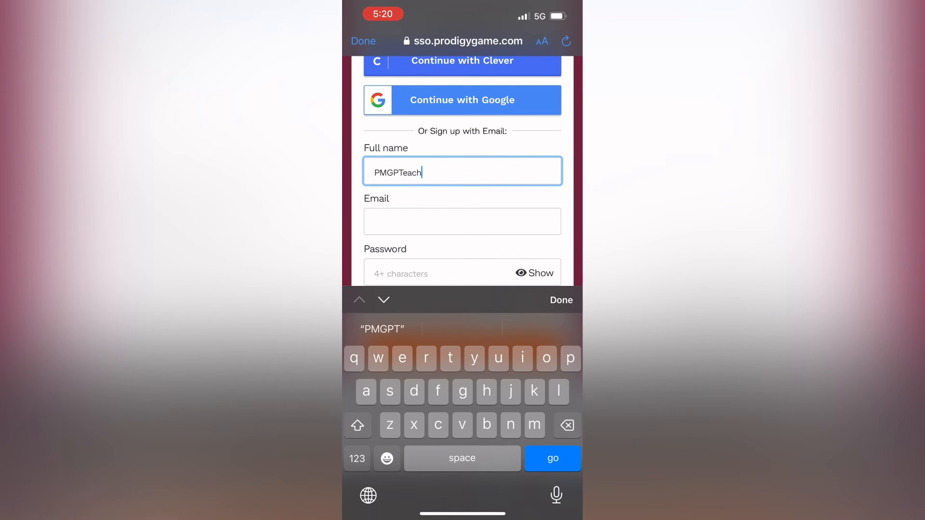
text(er7)
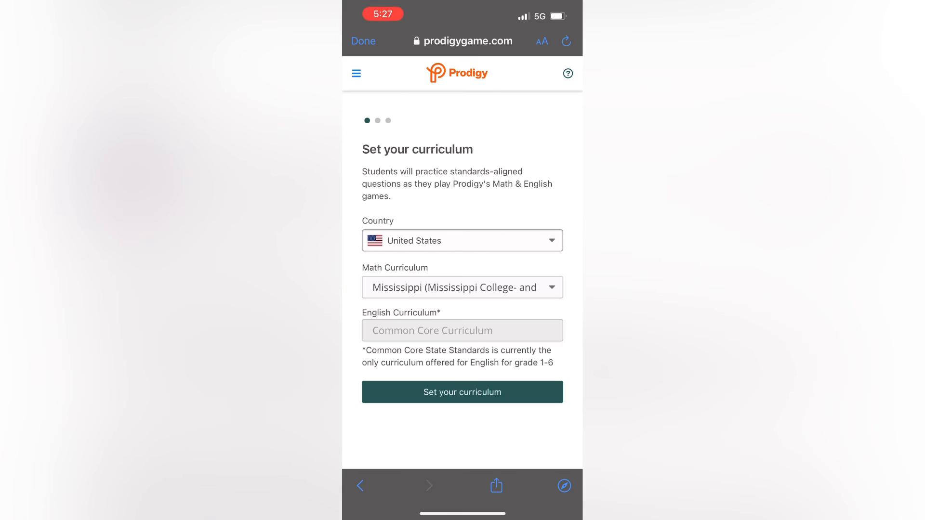
- Confirm the curriculum, skip the school, and create 1st Grade classroom PMGPClass7
click(462, 392)
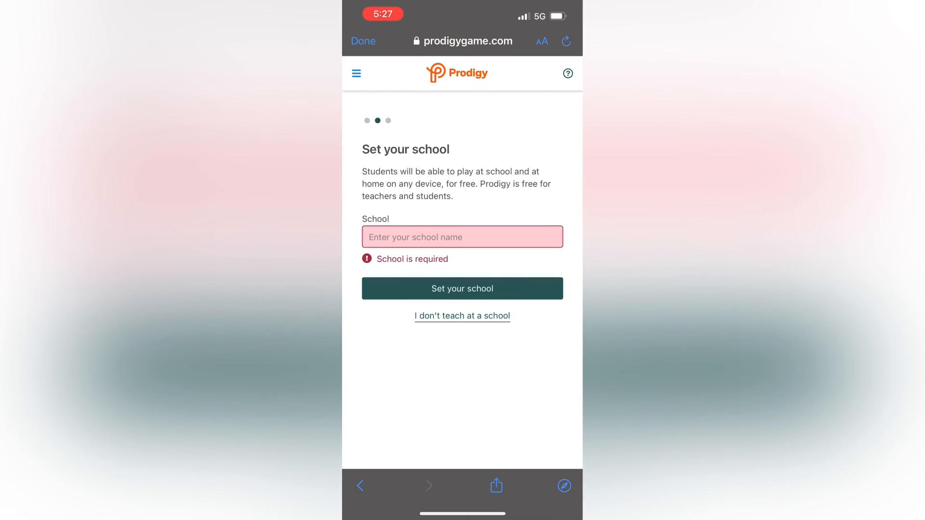
click(461, 316)
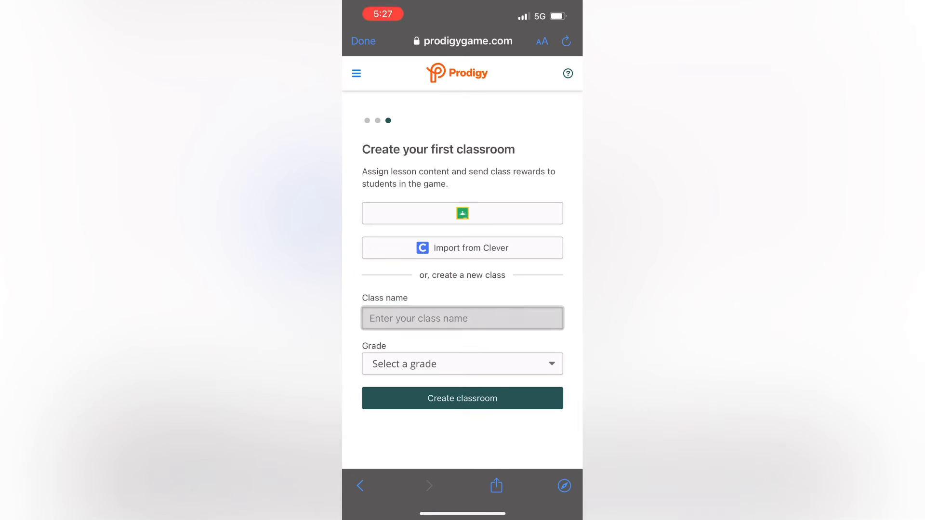
text(PMGPXl)
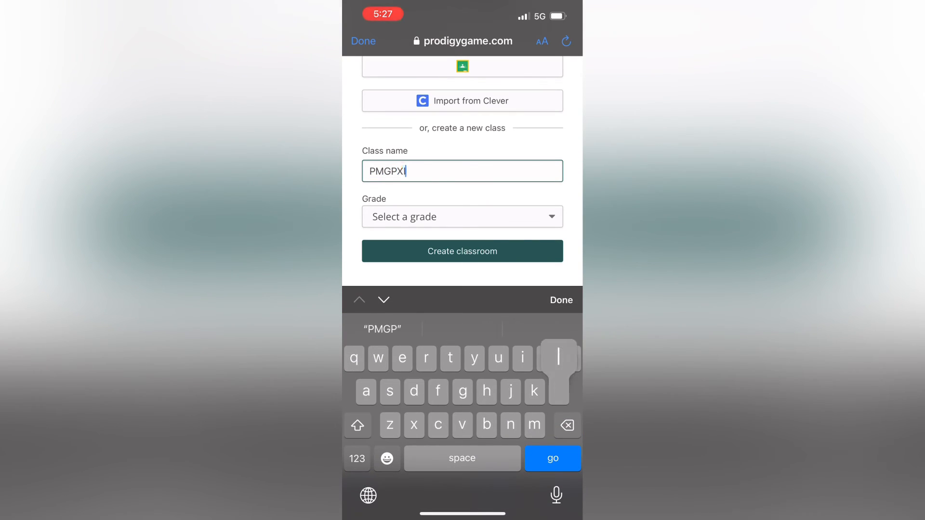
text(Class)
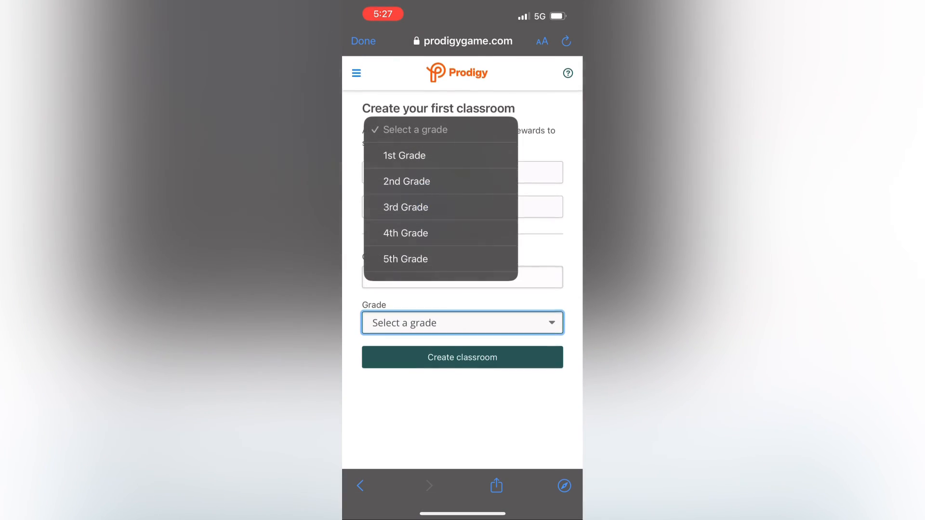
click(404, 155)
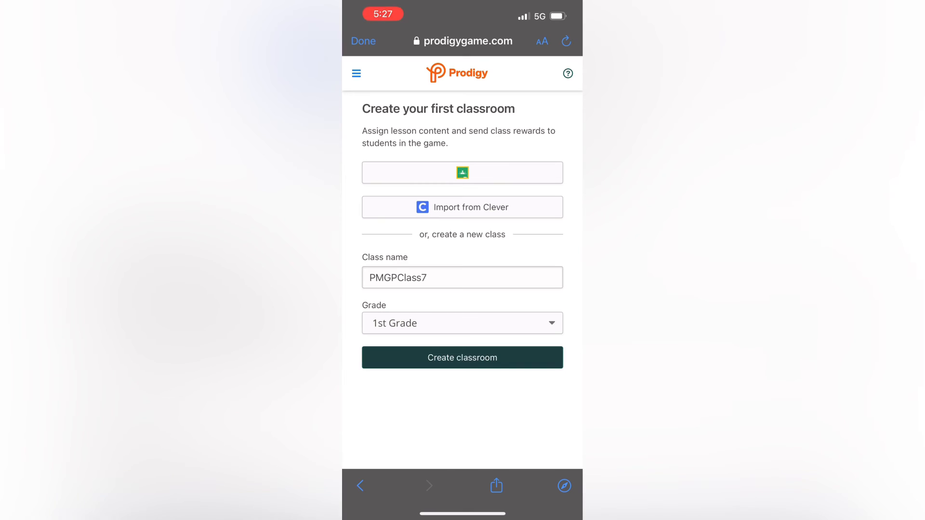
click(462, 358)
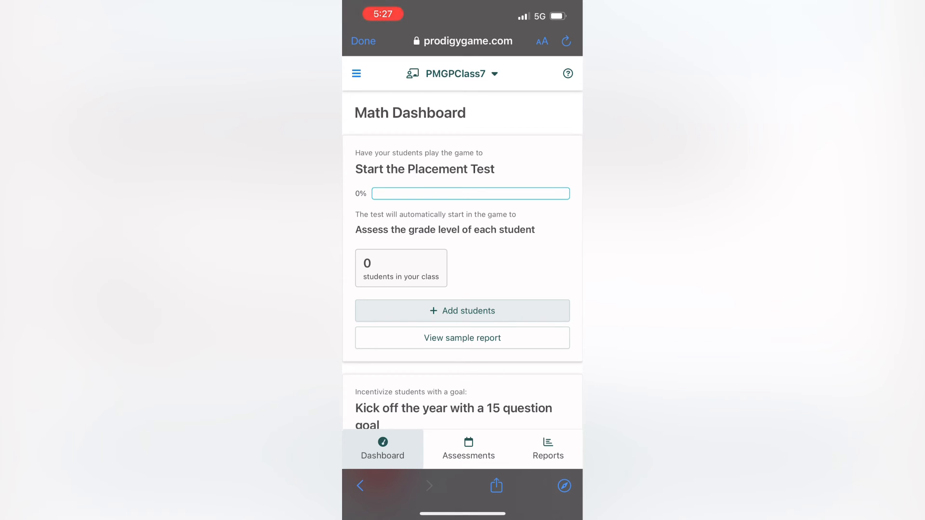
- From the Math Dashboard, choose Add students, then Link accounts to reveal PMGPClass7's class code
scroll(down, 3)
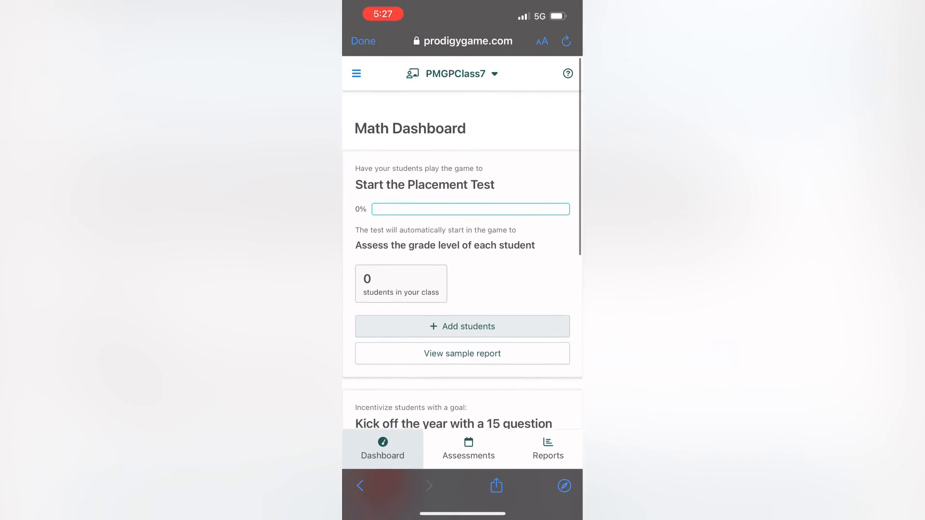
scroll(down, 3)
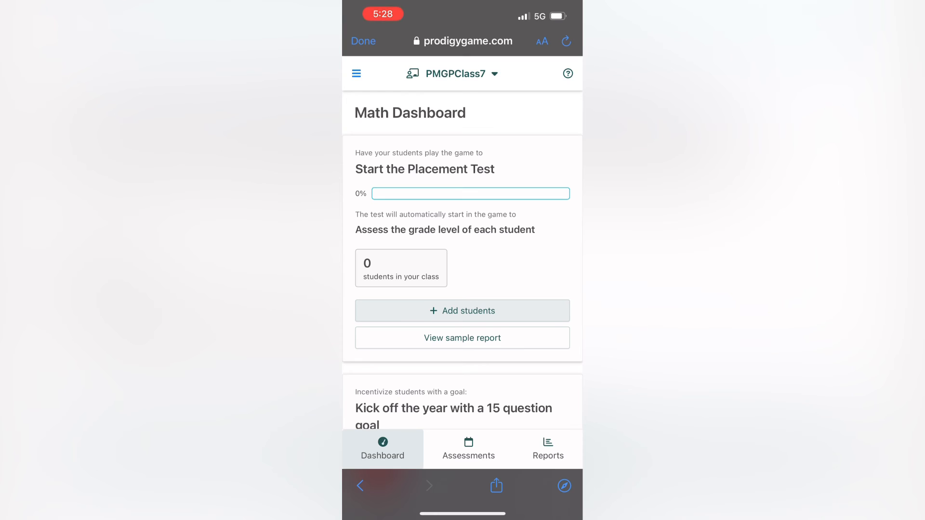
click(462, 311)
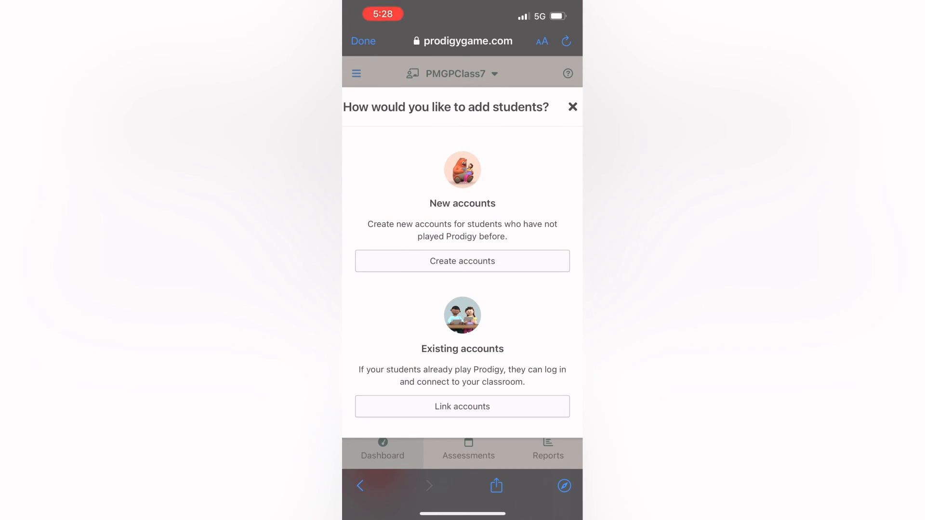
click(462, 406)
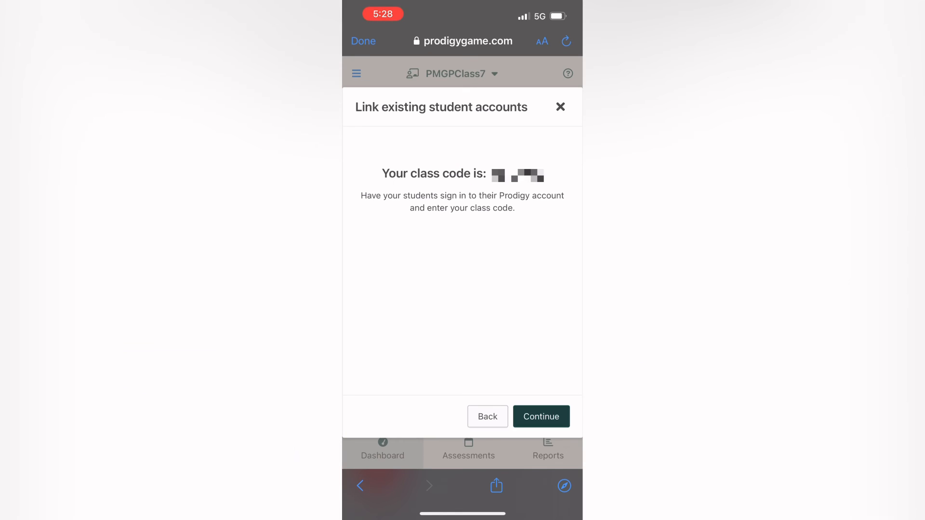